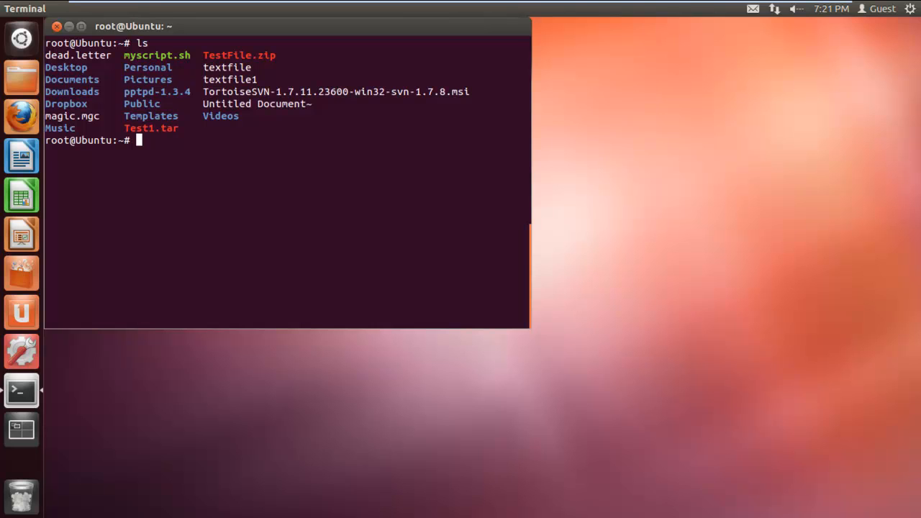
# Run 'cat textfile' to print its fifteen lines, Line1 through Line15.
pyautogui.write('c')
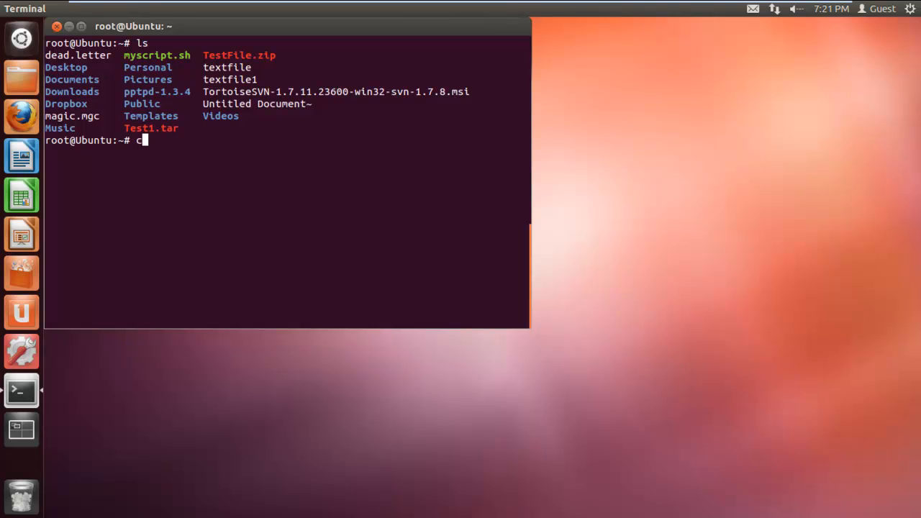
pyautogui.write('at textfile')
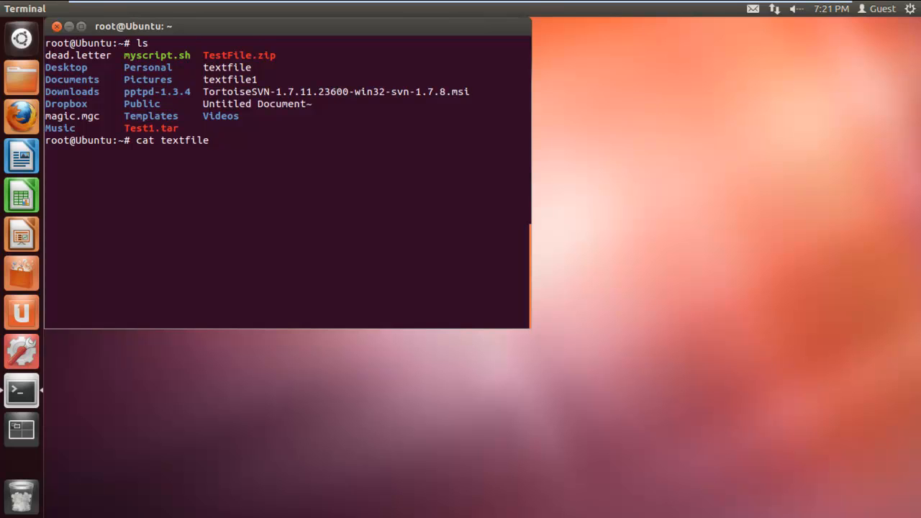
pyautogui.press('Return')
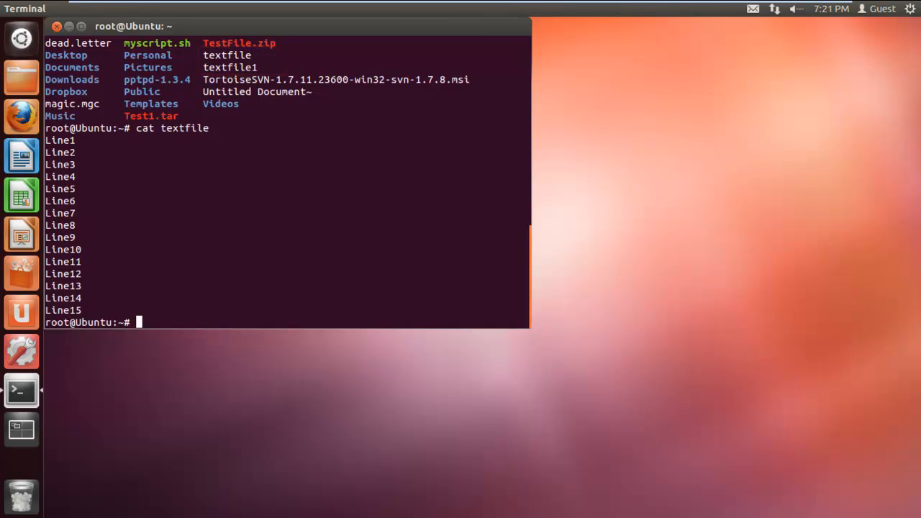
# Run 'cat textfile textfile1' so Line1–Line15 print followed by 'This is text file'.
pyautogui.write('cat tex')
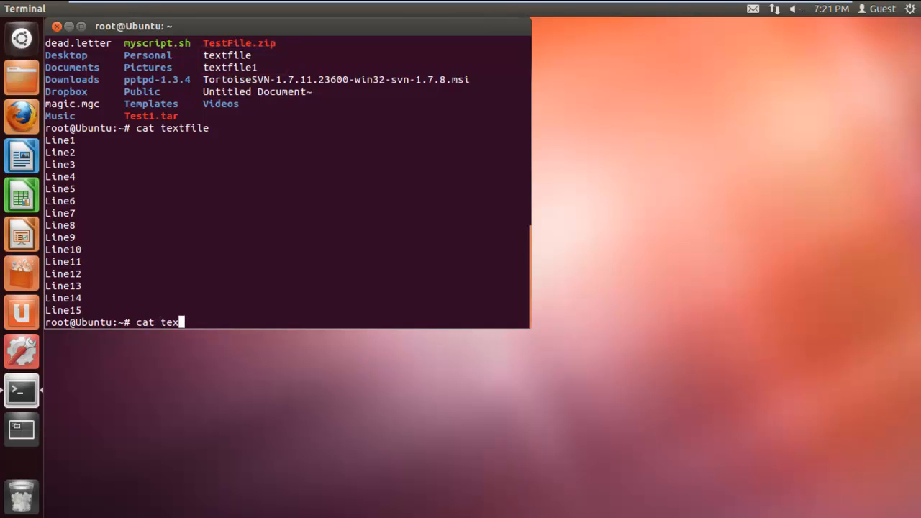
pyautogui.write('tfile')
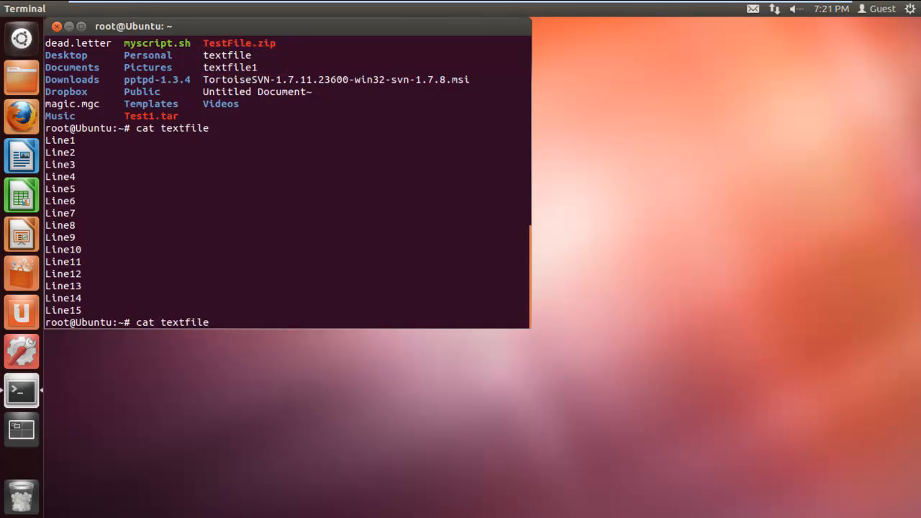
pyautogui.write('textfile')
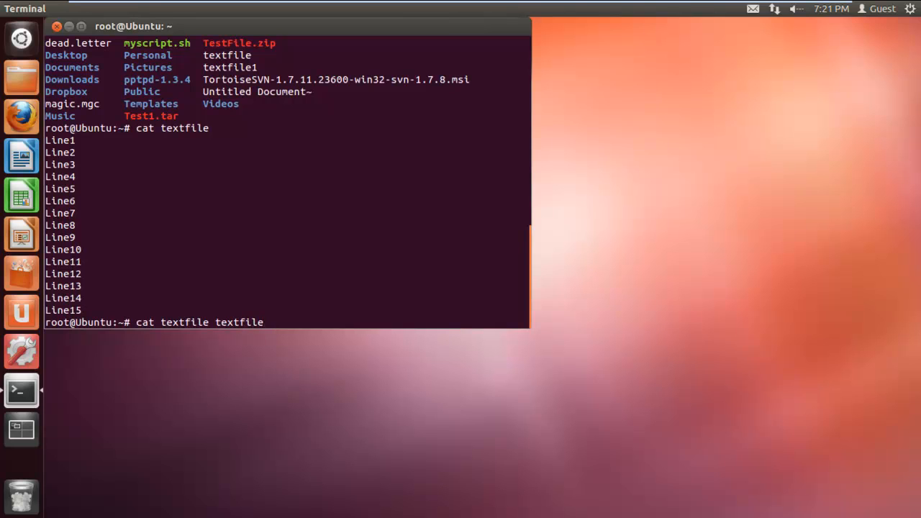
pyautogui.press('Return')
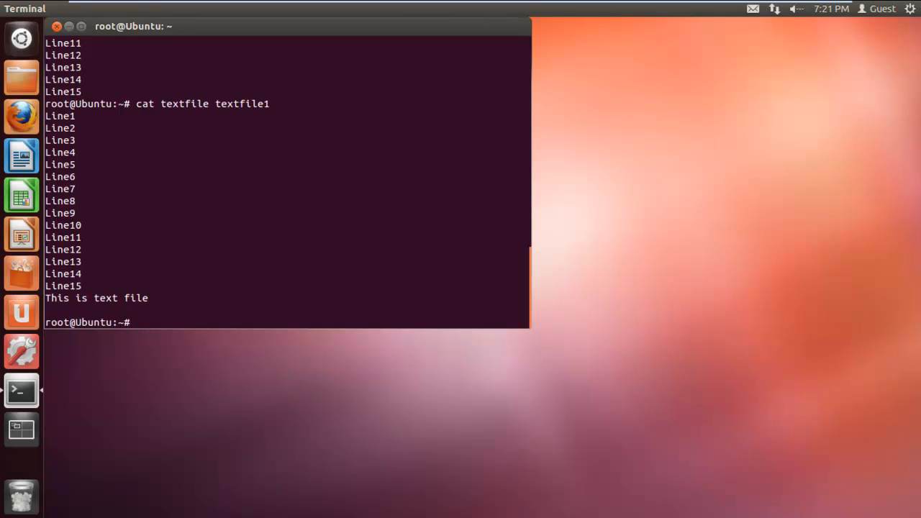
# Create file1 via 'cat > file1' containing 'this file is written from cat command', ending with Ctrl+D.
pyautogui.write('cat >')
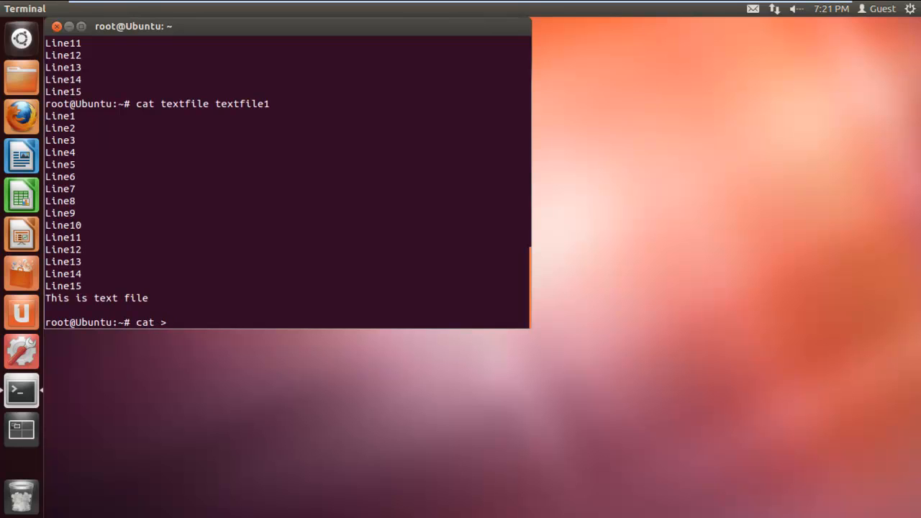
pyautogui.write('file1')
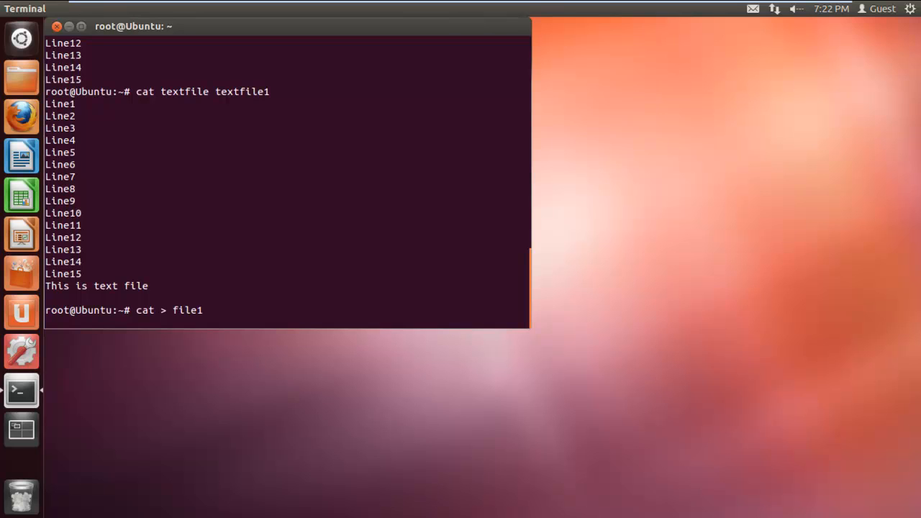
pyautogui.write('this')
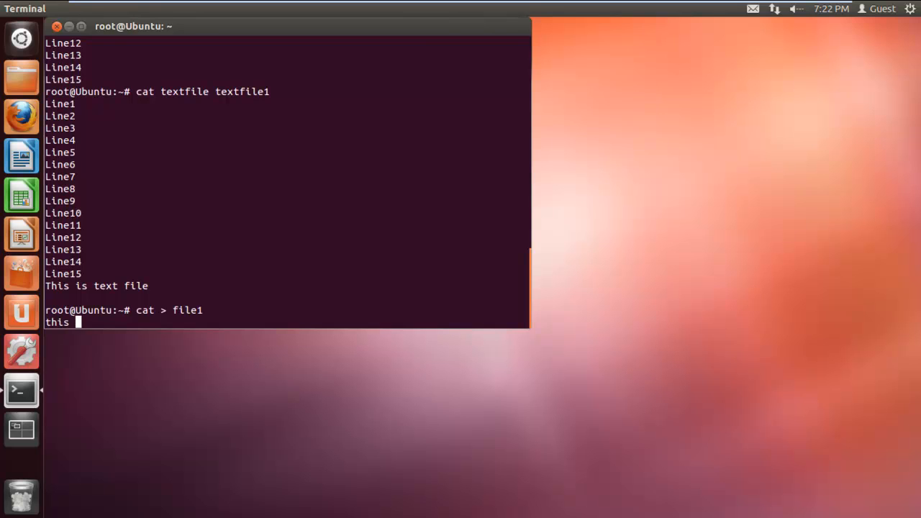
pyautogui.write('file is written from')
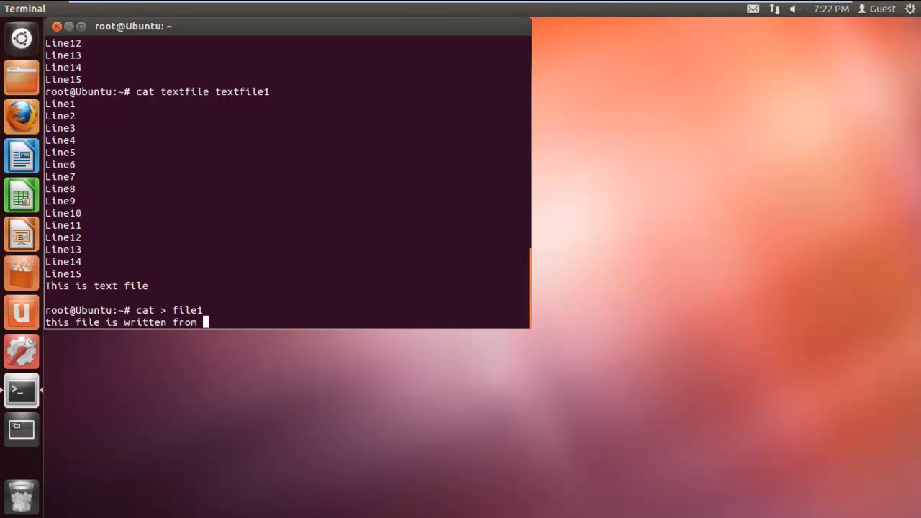
pyautogui.write('cat command')
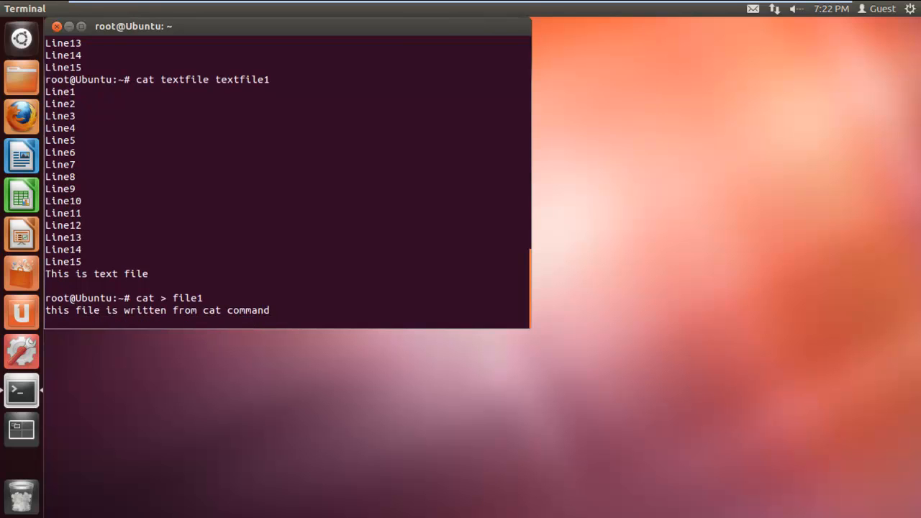
pyautogui.press('ctrl+d')
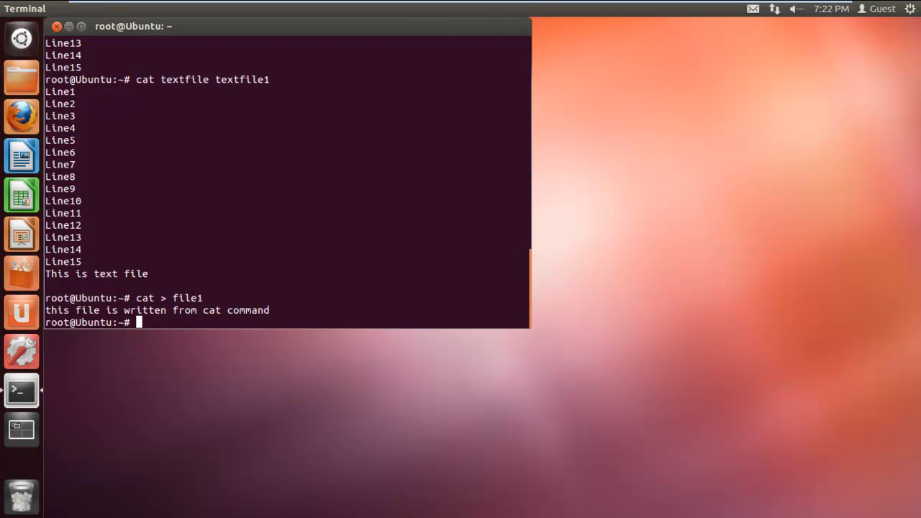
# Run 'cat file1' to confirm it holds 'this file is written from cat command'.
pyautogui.write('cat')
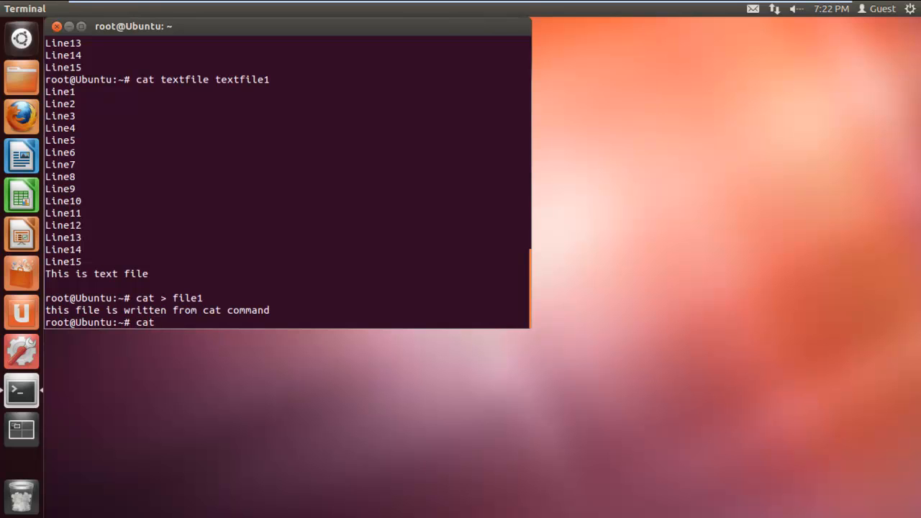
pyautogui.write('file1')
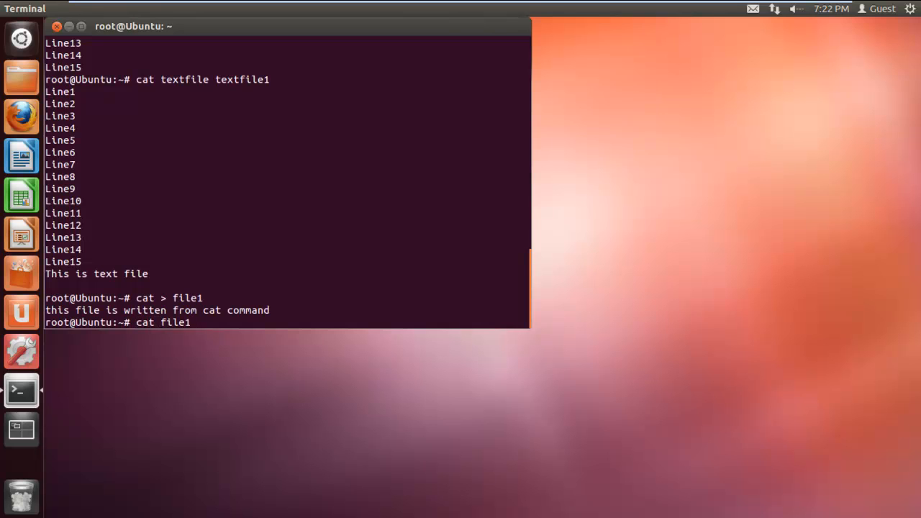
pyautogui.press('Return')
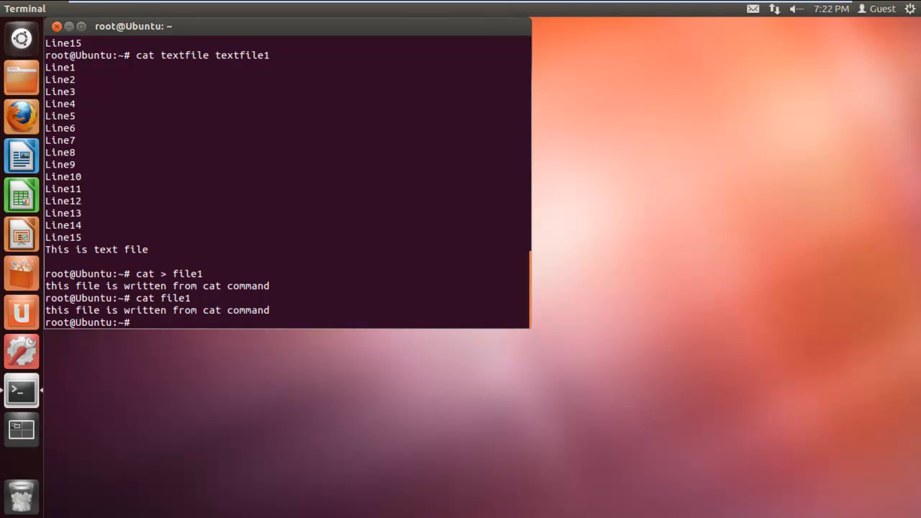